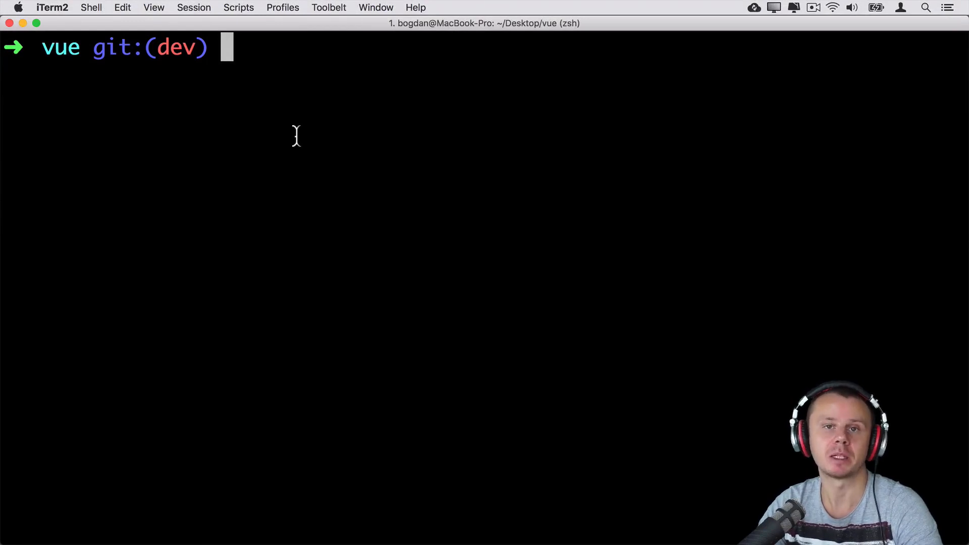
View and suspend both the full git log and git log --oneline listings.
{"action": "type", "text": "git"}
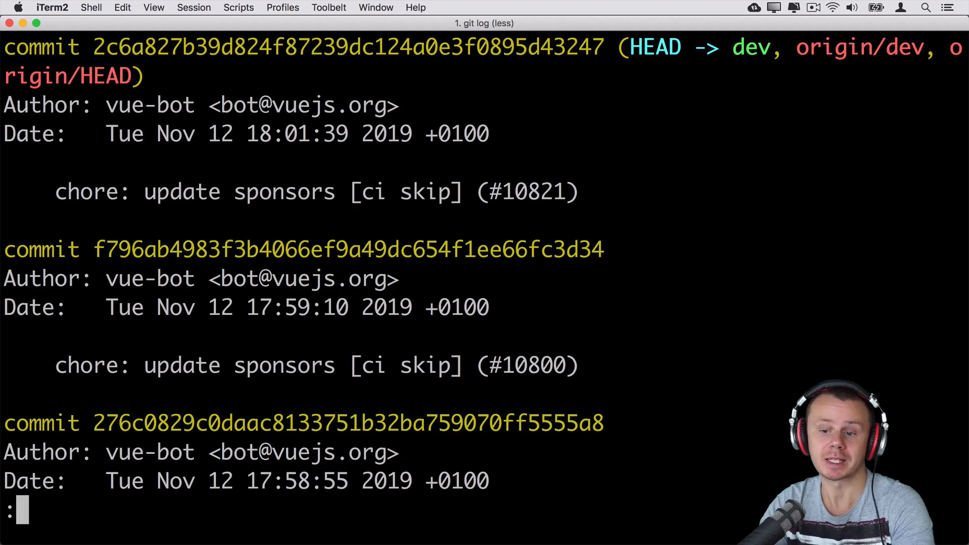
{"action": "key", "text": "ctrl+z"}
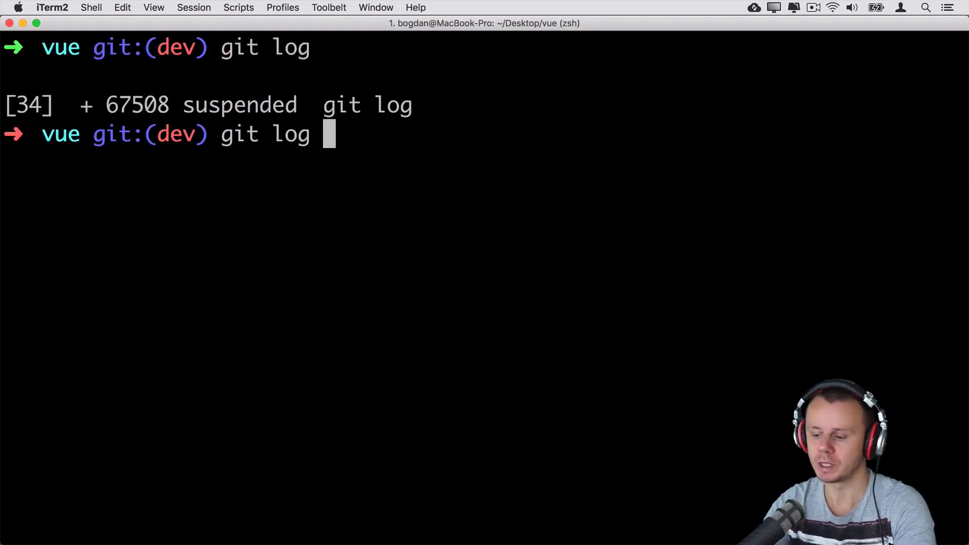
{"action": "type", "text": "--oneline"}
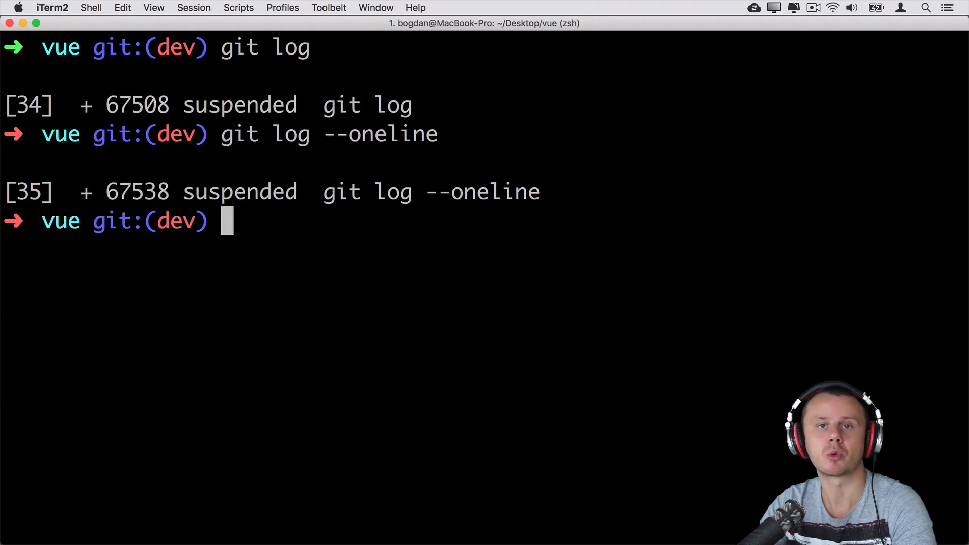
{"action": "type", "text": "clear"}
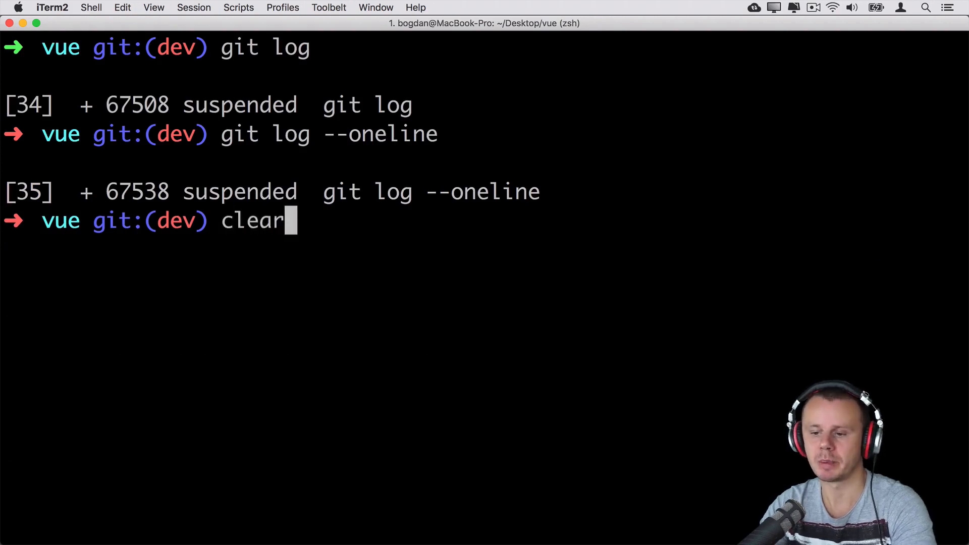
Clear the screen and view git log --pretty=format:"%H" showing full commit hashes.
{"action": "key", "text": "Return"}
{"action": "type", "text": "git log --pre"}
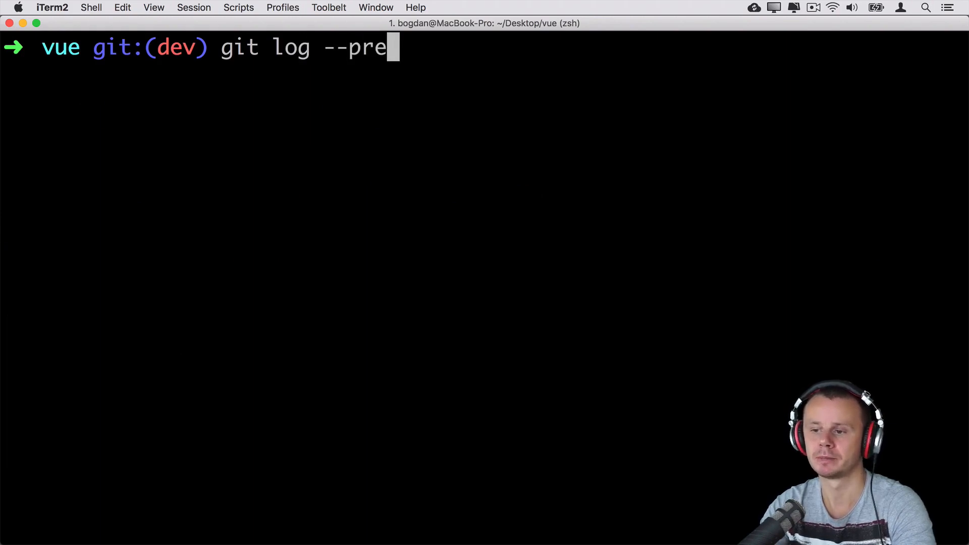
{"action": "type", "text": "tty=f"}
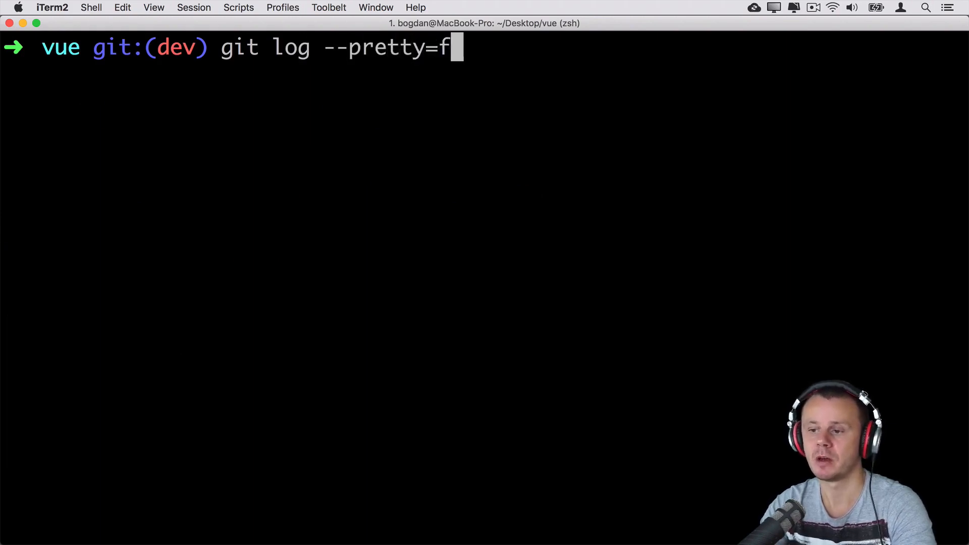
{"action": "type", "text": "ormat:"}
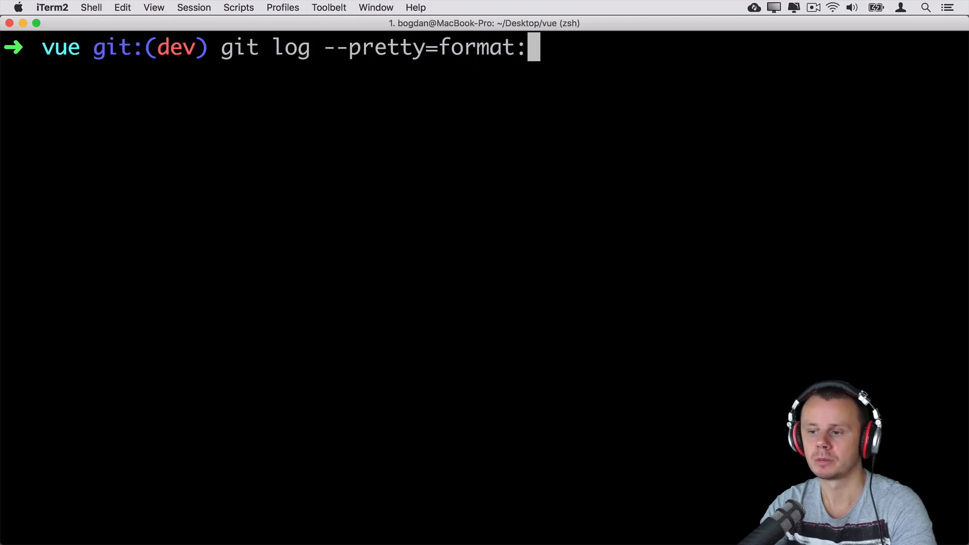
{"action": "type", "text": "\""}
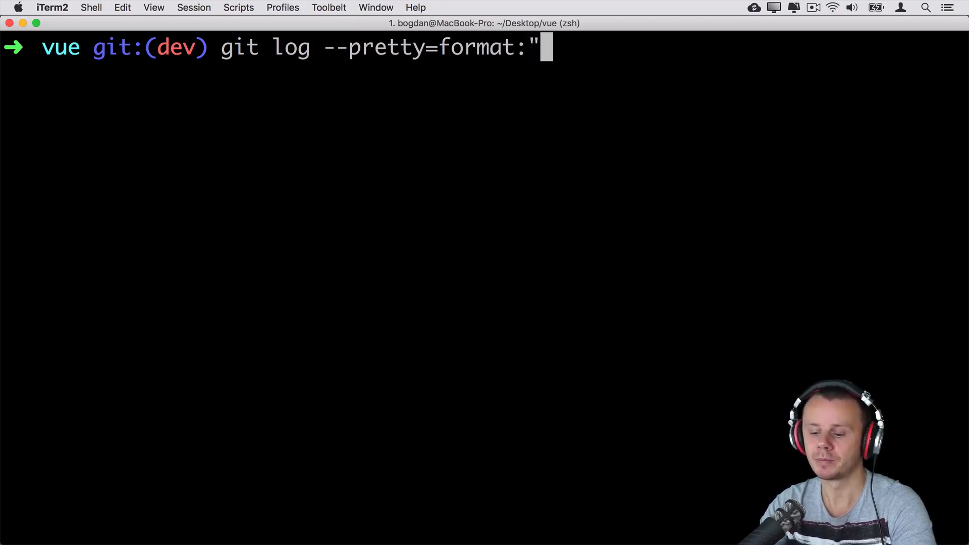
{"action": "type", "text": "%H"}
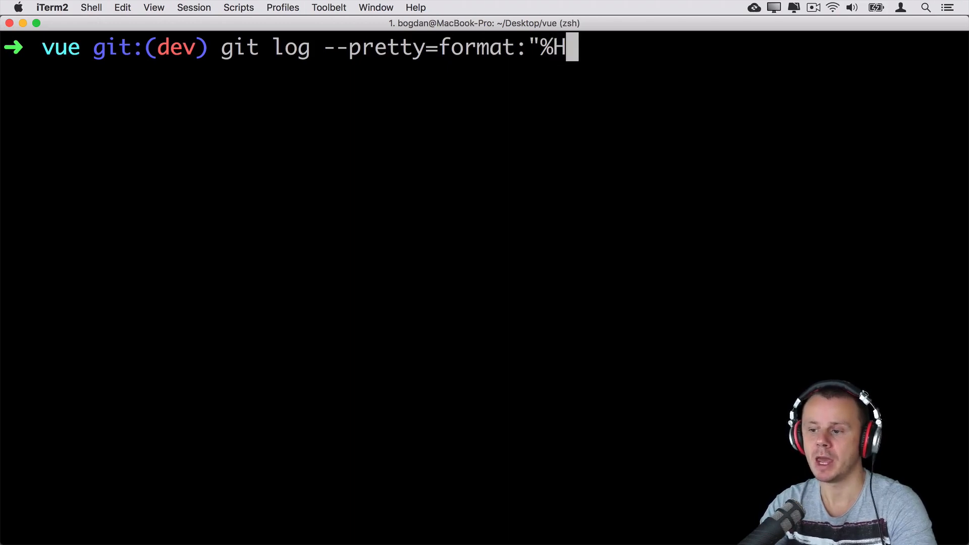
{"action": "type", "text": "\""}
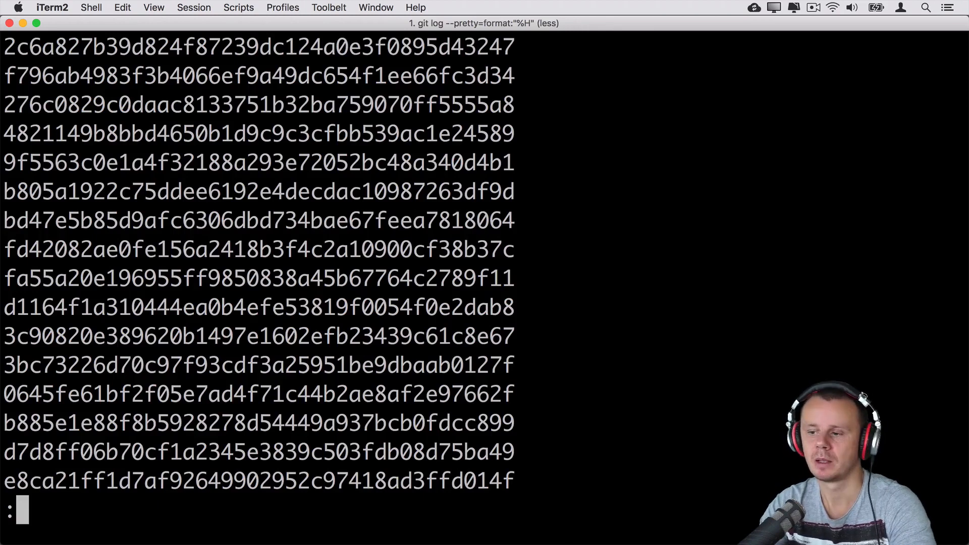
{"action": "key", "text": "q"}
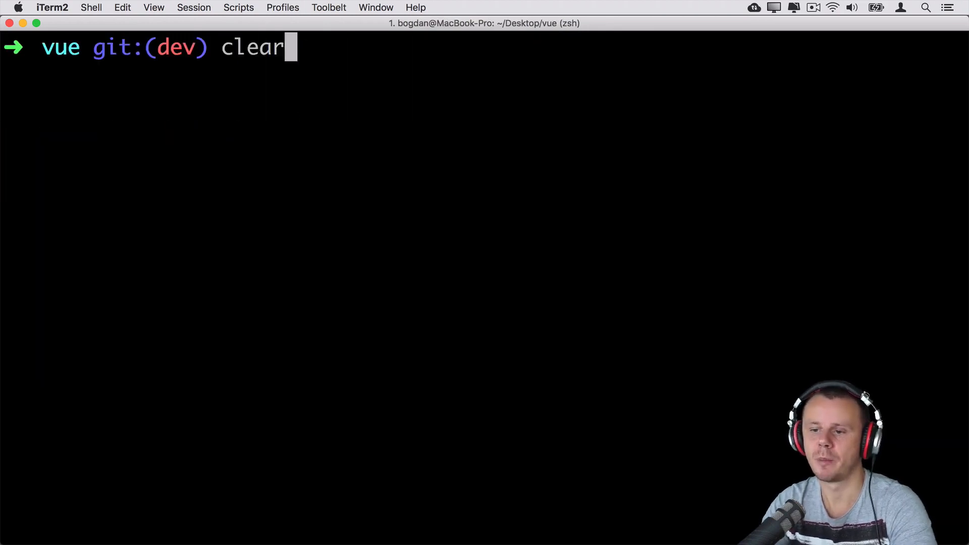
Rerun the log with format "%cn %H" to show committer name before each hash.
{"action": "type", "text": "git log --pretty=format:\"%H\""}
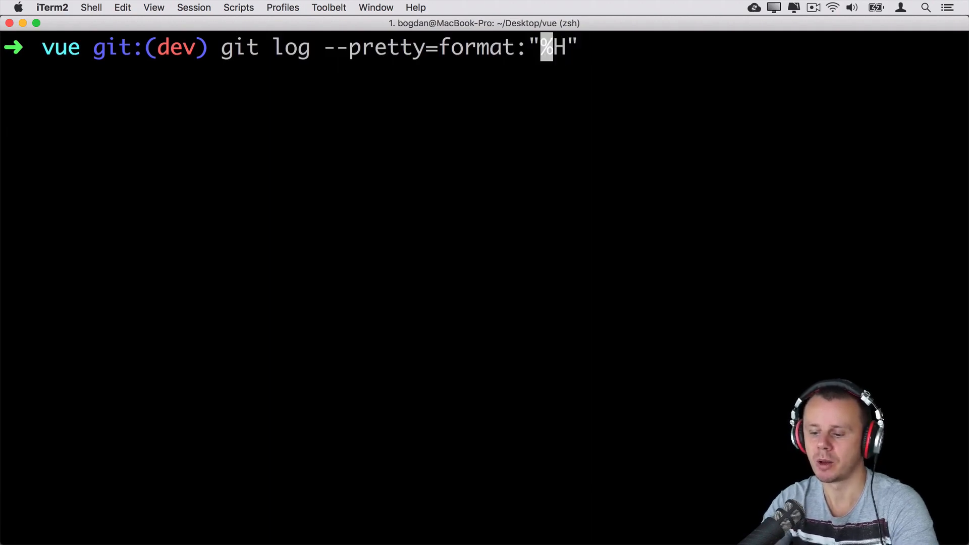
{"action": "type", "text": "cn %"}
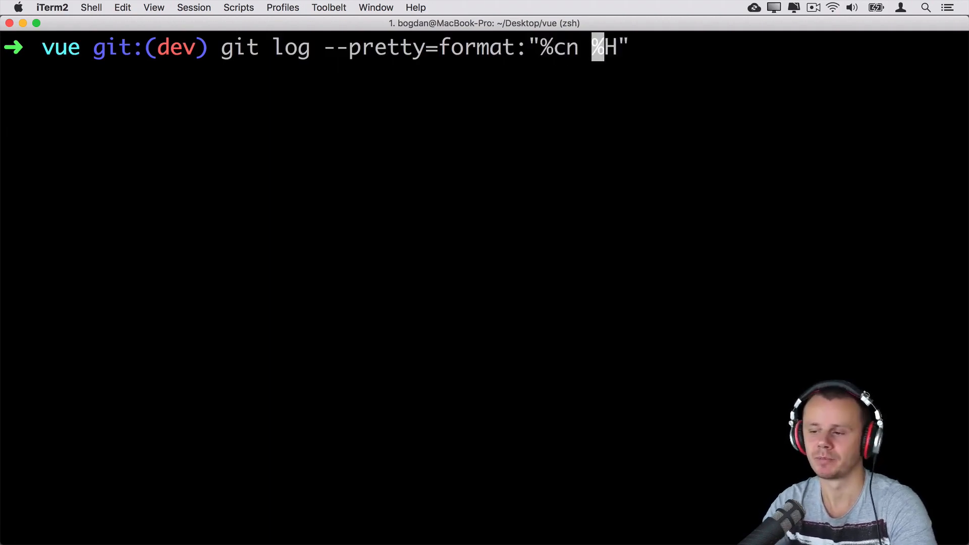
{"action": "key", "text": "enter"}
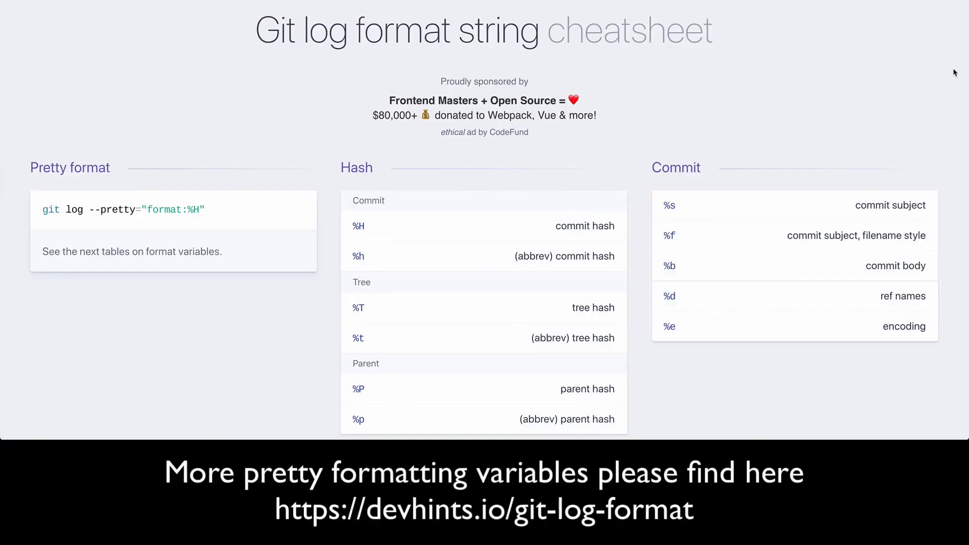
Scroll through the devhints git-log-format cheatsheet's format variable tables.
{"action": "scroll", "scroll_direction": "down", "scroll_amount": 3}
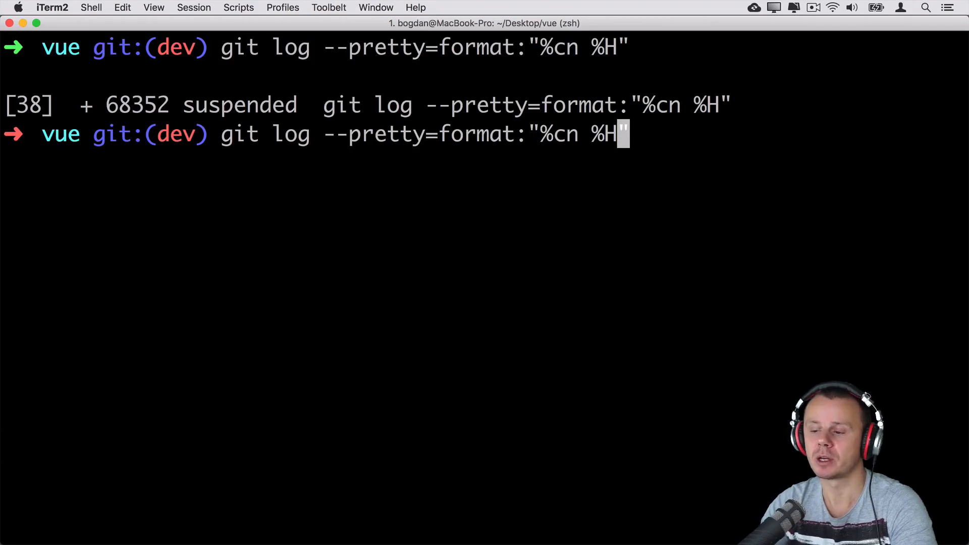
Replace %H with %h to list committer names with abbreviated hashes, then exit.
{"action": "key", "text": "Backspace"}
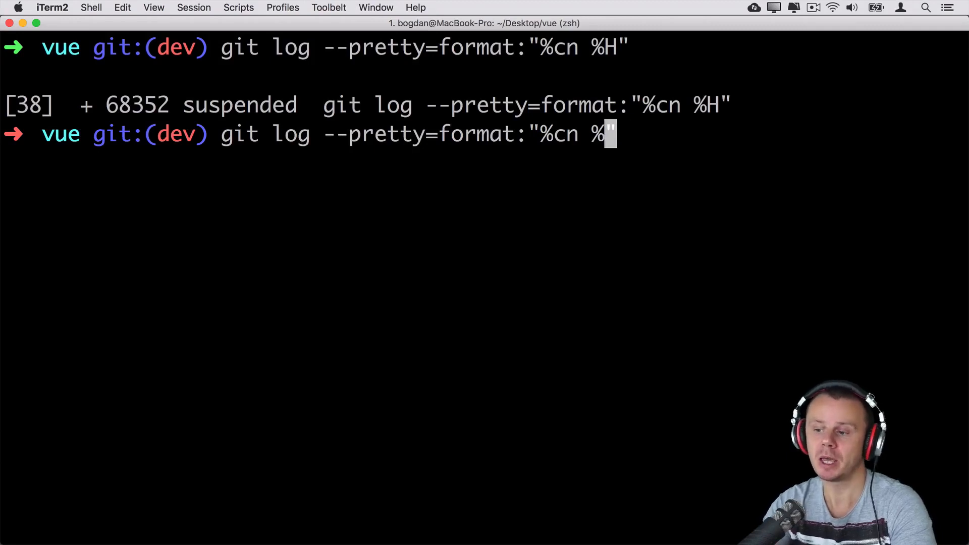
{"action": "type", "text": "h"}
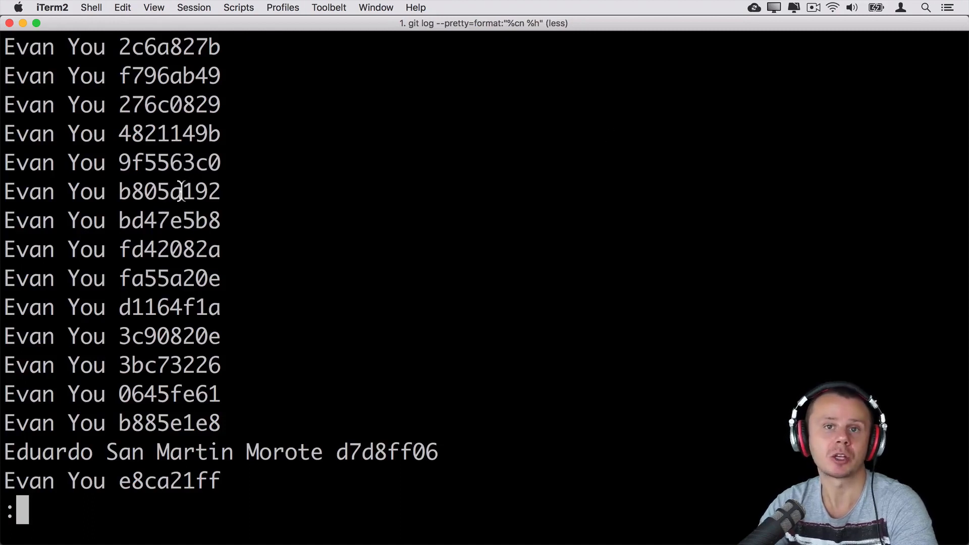
{"action": "key", "text": "q"}
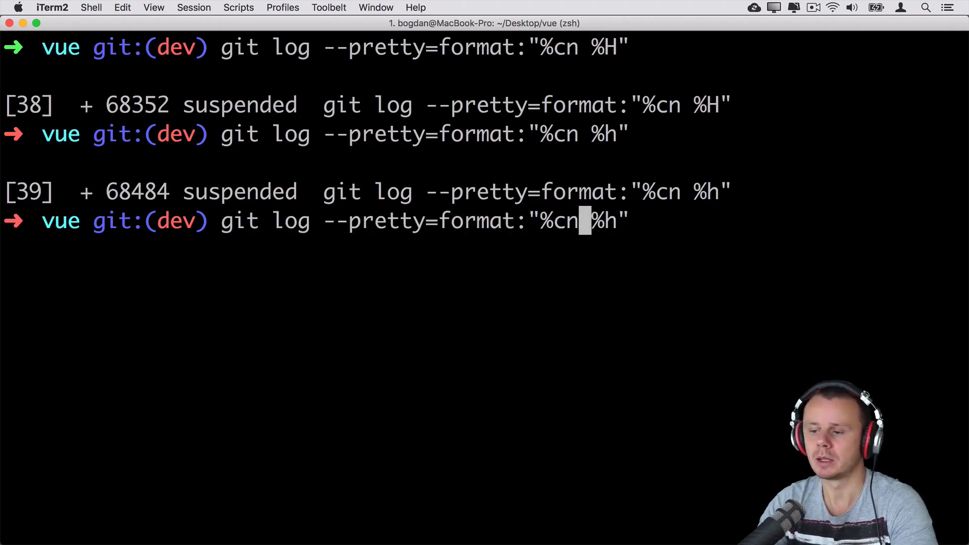
Run the format "Author of commit: %cn Commit SHA1 hash: %h" and select label text in the output.
{"action": "type", "text": "Author"}
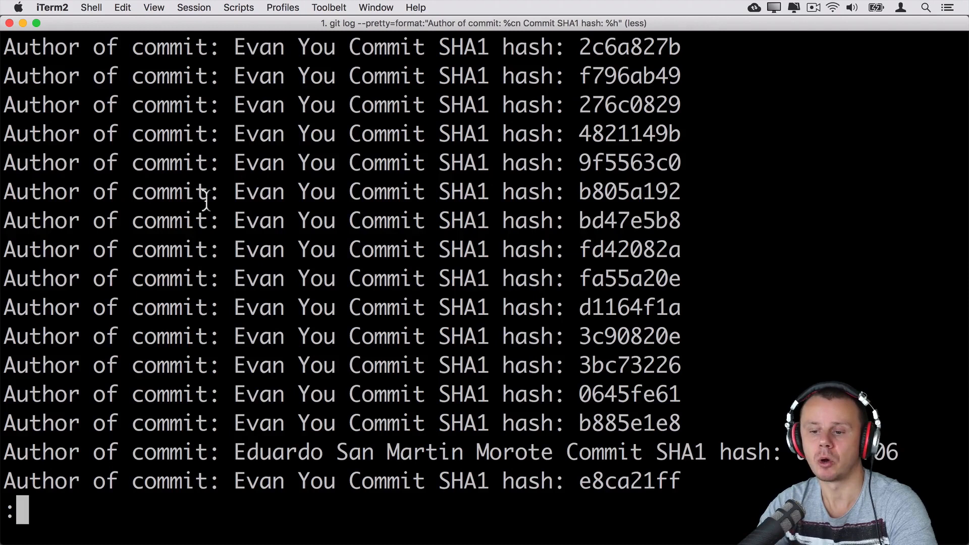
{"action": "left_click_drag", "start_coordinate": [3, 191], "coordinate": [208, 192]}
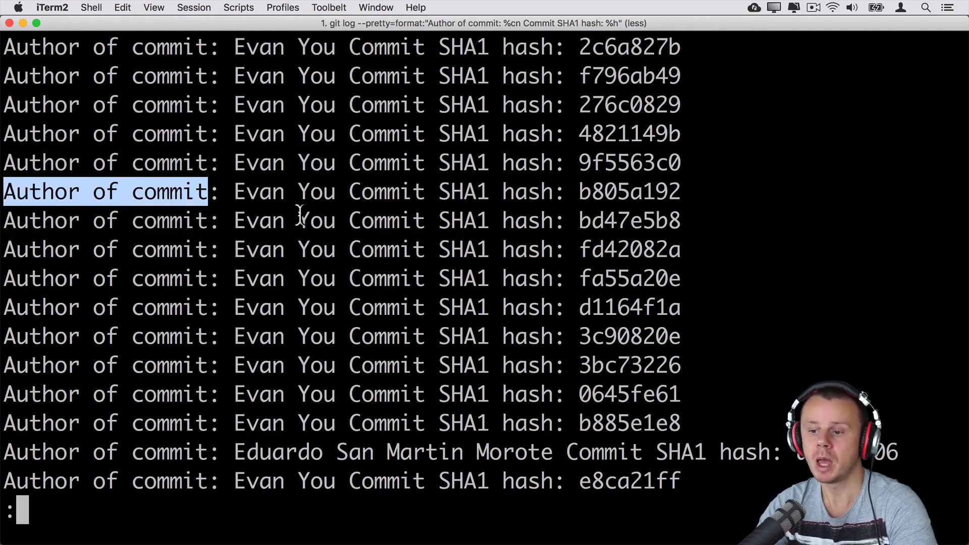
{"action": "double_click", "coordinate": [418, 191]}
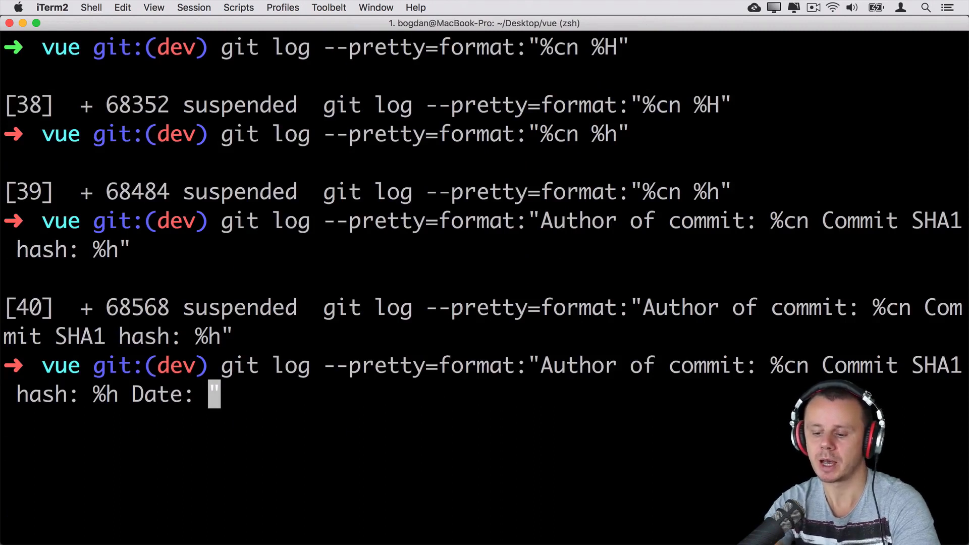
Add Date: %cd with semicolon separators, run it, and highlight an author name.
{"action": "type", "text": "%cd"}
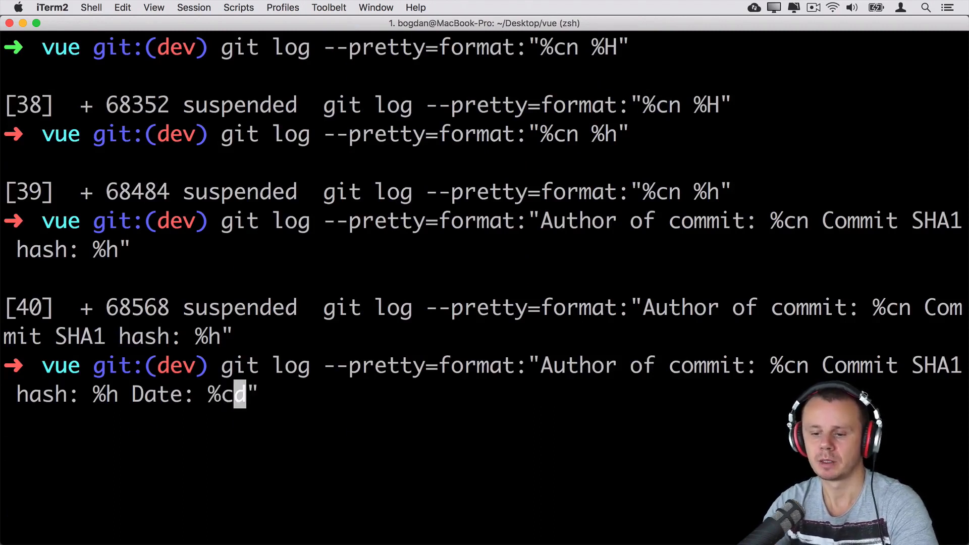
{"action": "type", "text": ";"}
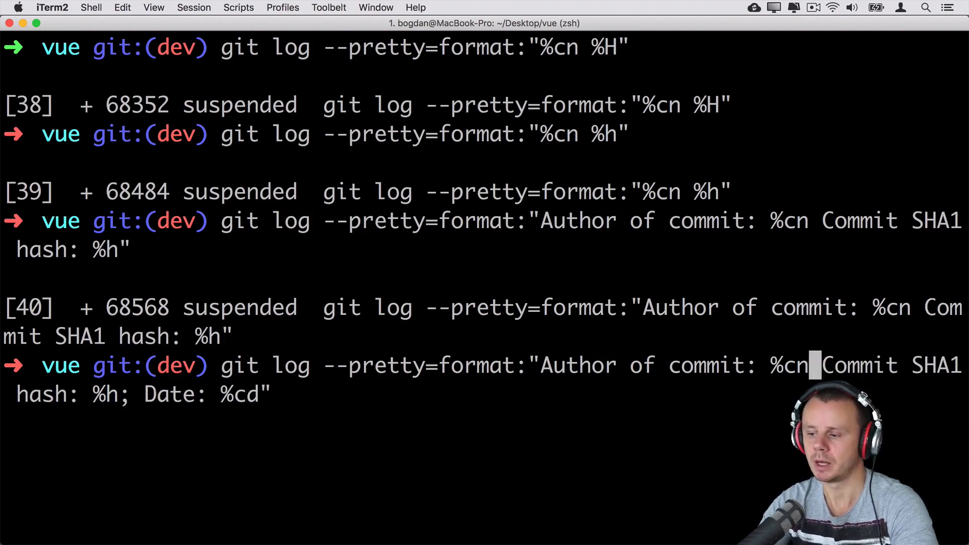
{"action": "key", "text": "Enter"}
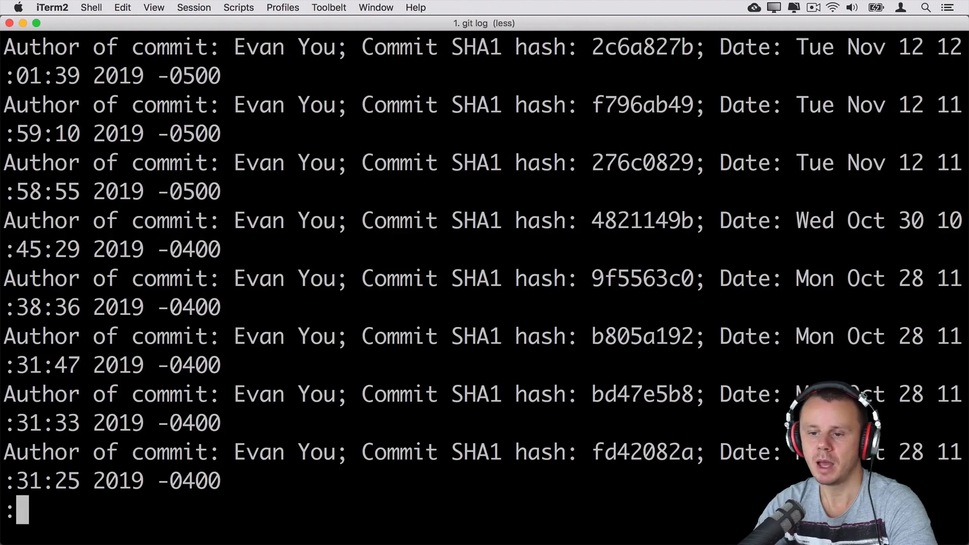
{"action": "mouse_move", "coordinate": [505, 153]}
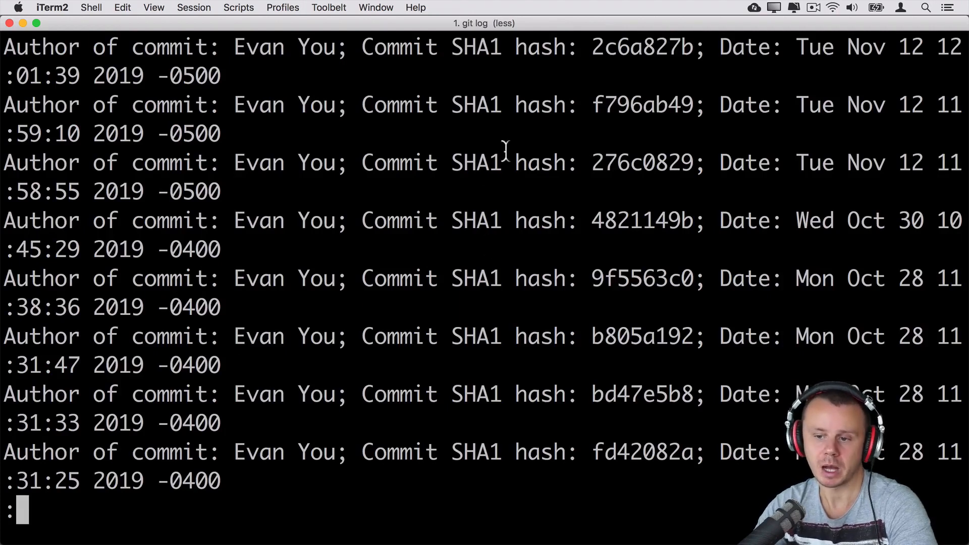
{"action": "double_click", "coordinate": [284, 104]}
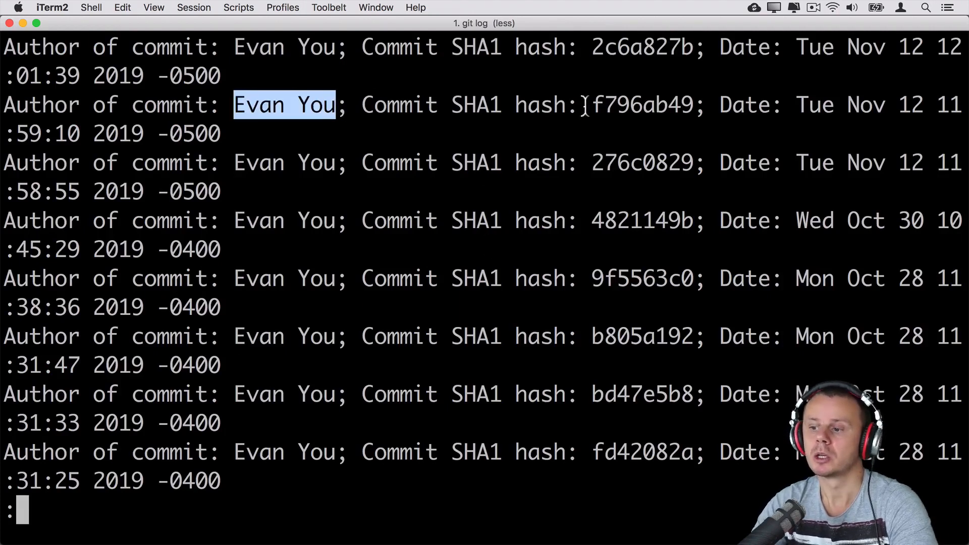